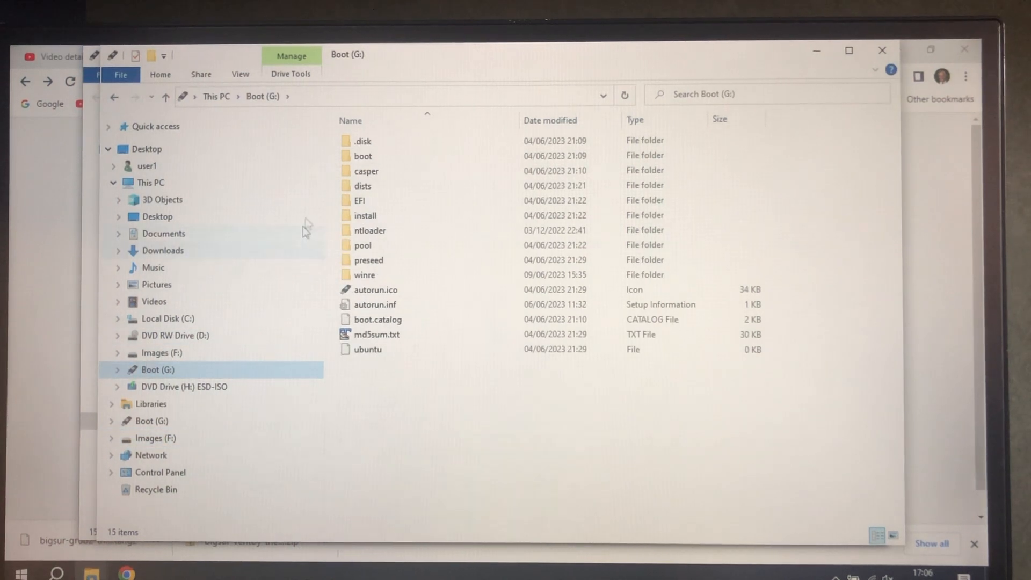
# - Browse Boot (G:) and the ESD-ISO DVD's efi folder and bootmgr.efi, ending on Images (F:)
pyautogui.click(364, 156)
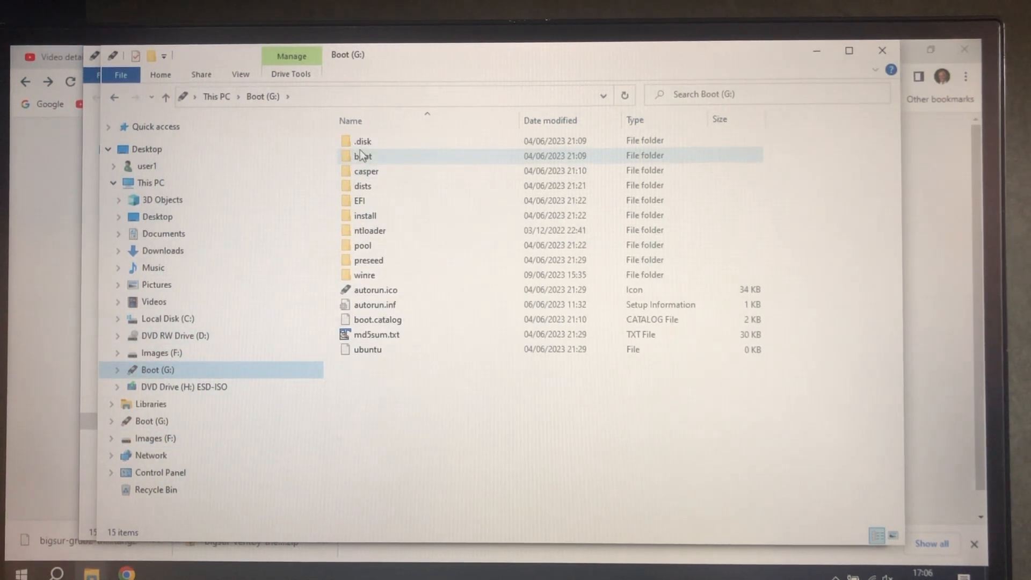
pyautogui.moveTo(364, 155)
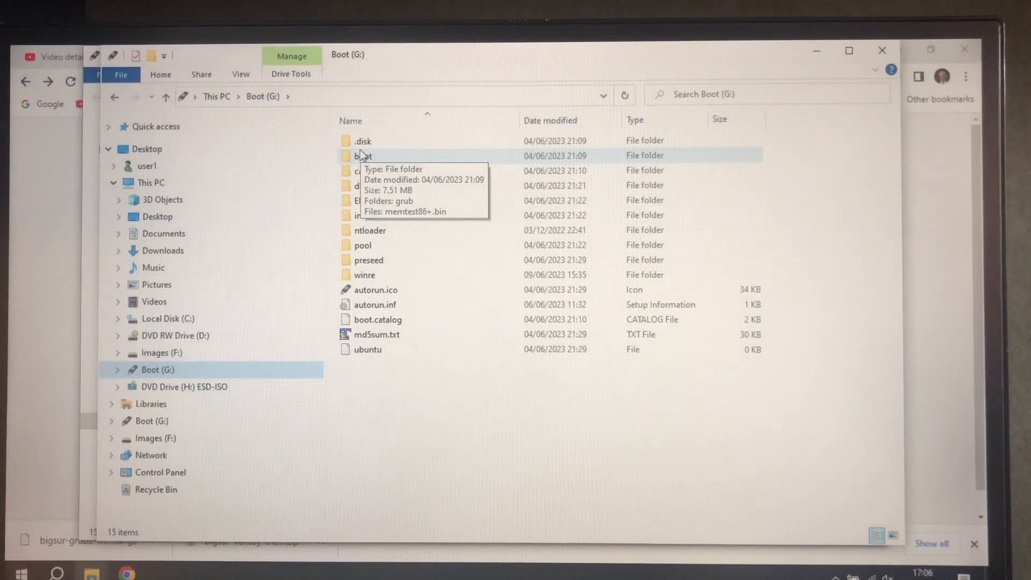
pyautogui.click(161, 352)
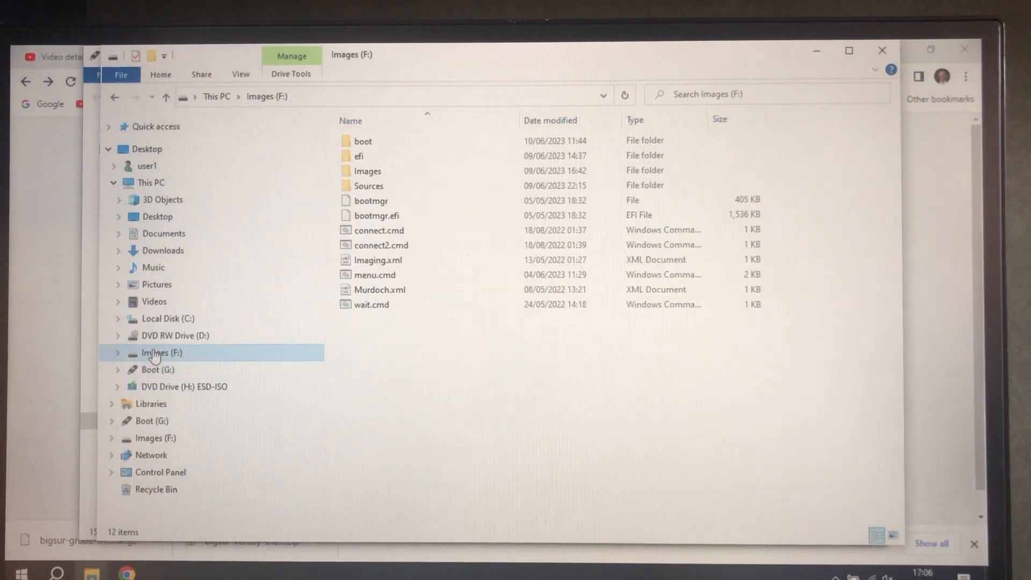
pyautogui.moveTo(366, 171)
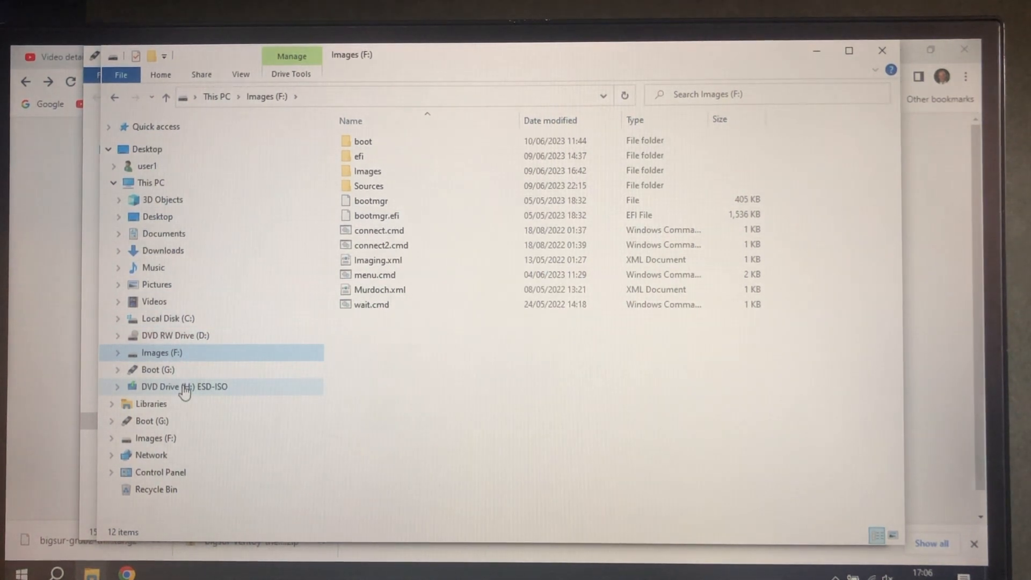
pyautogui.click(185, 386)
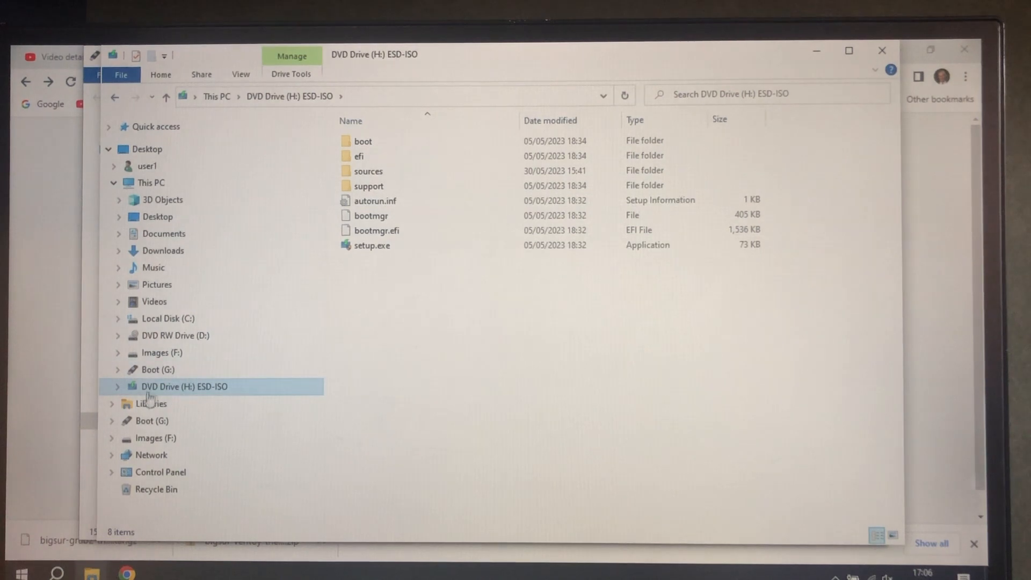
pyautogui.click(363, 140)
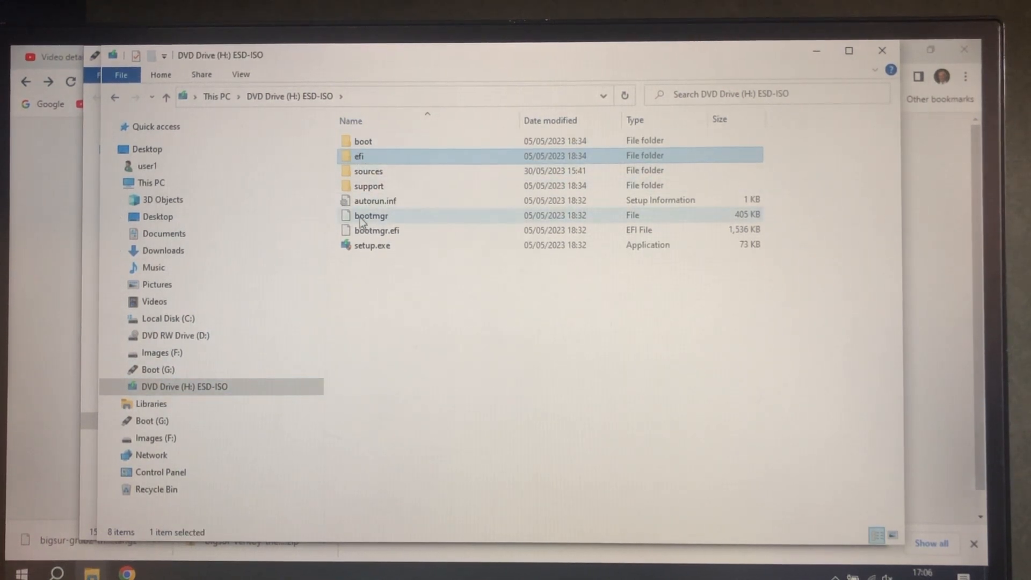
pyautogui.click(377, 230)
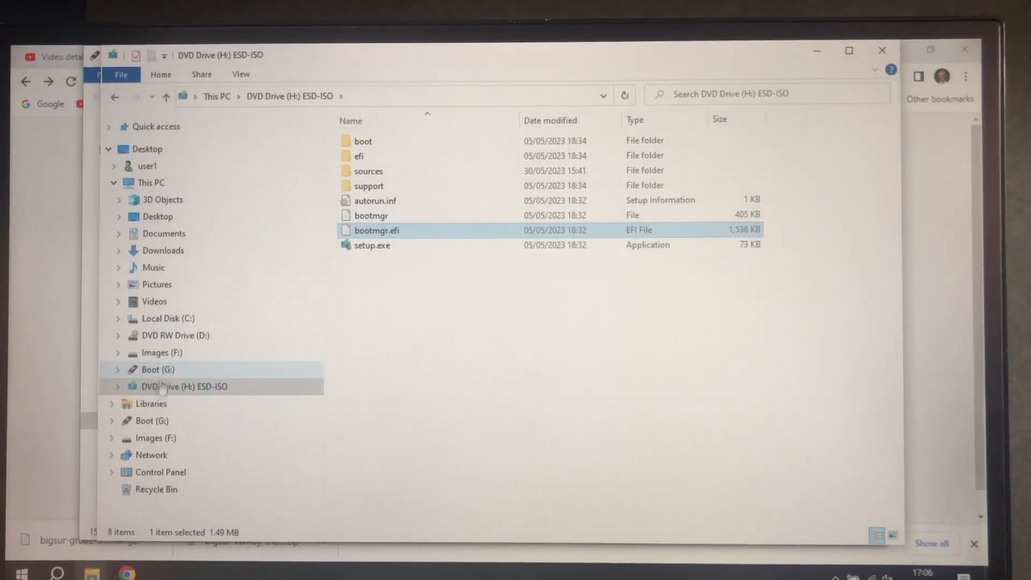
pyautogui.click(161, 353)
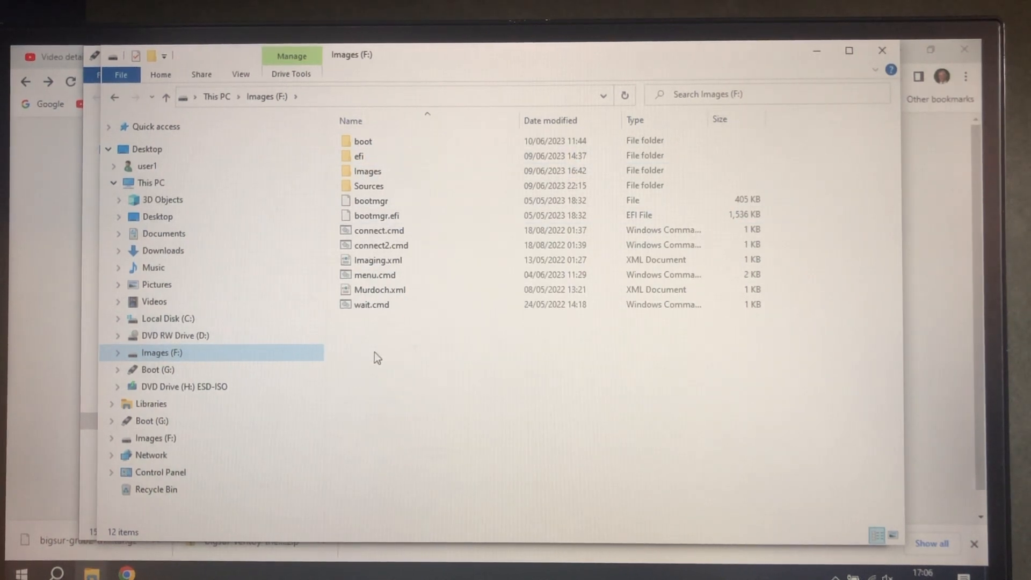
# - Look inside the Images folder, then open the Sources folder
pyautogui.click(368, 170)
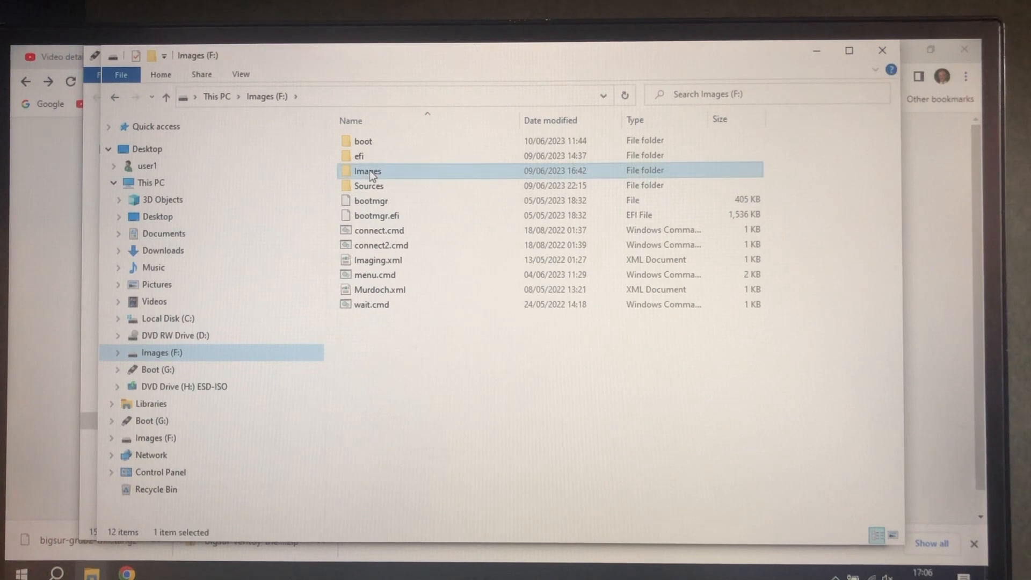
pyautogui.doubleClick(367, 170)
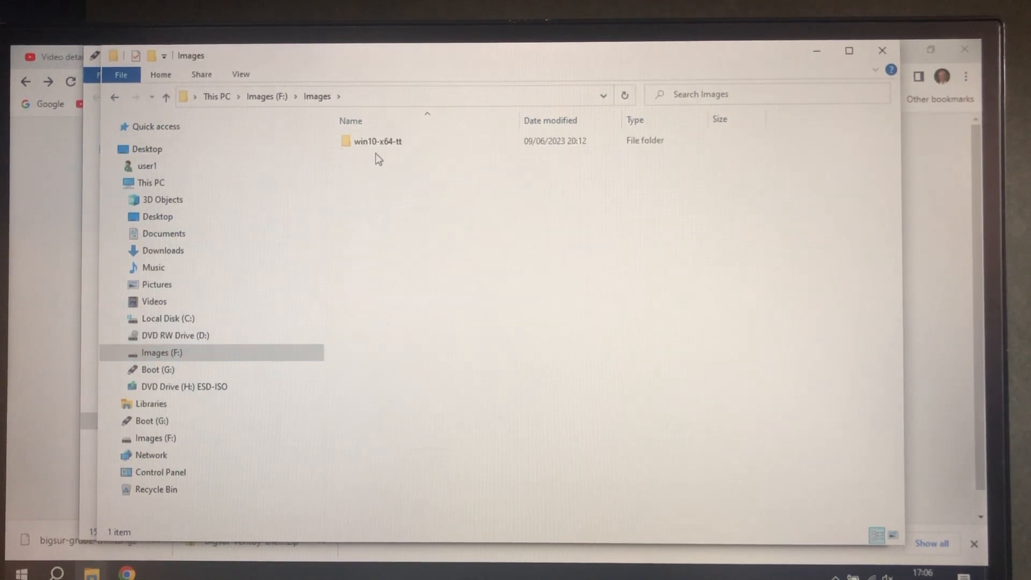
pyautogui.click(378, 141)
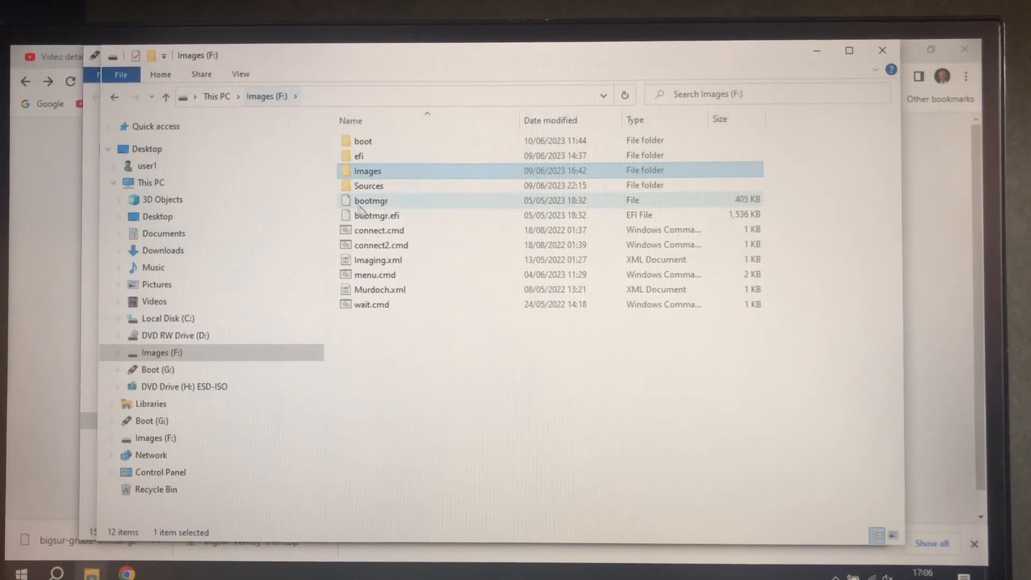
pyautogui.doubleClick(368, 186)
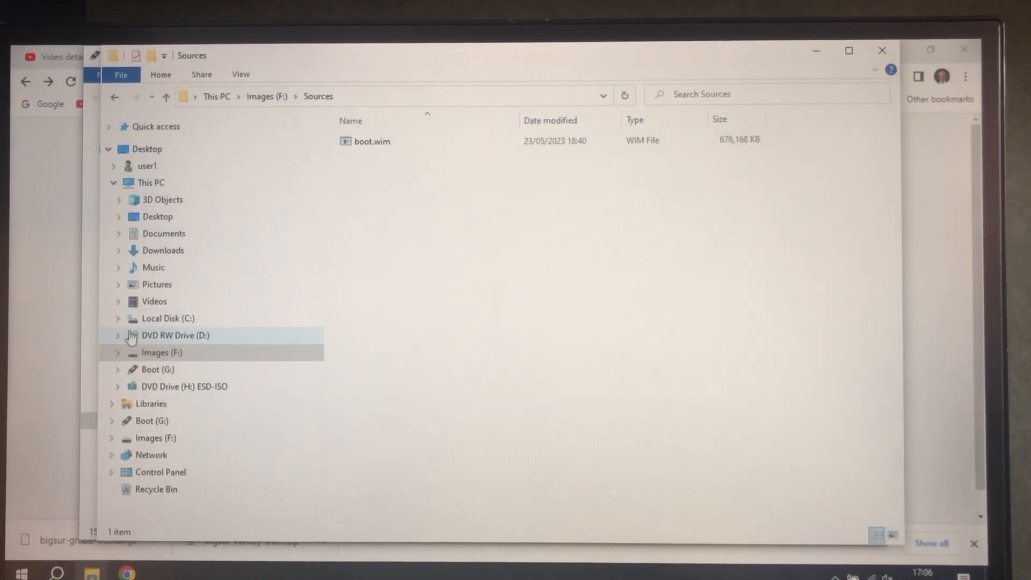
# - Expand the Boot (G:) drive tree and browse its winre folder
pyautogui.click(158, 370)
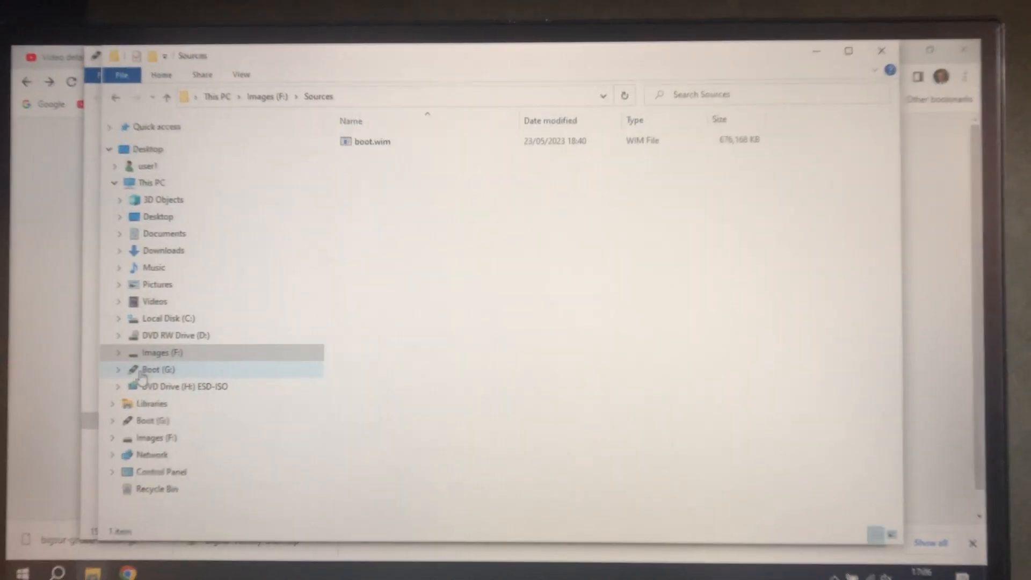
pyautogui.click(118, 369)
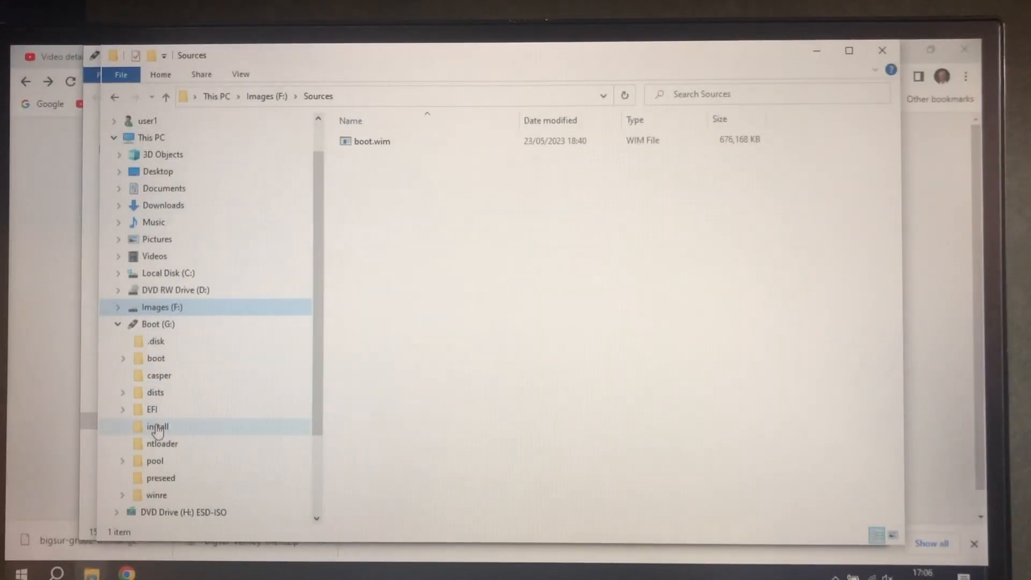
pyautogui.click(156, 495)
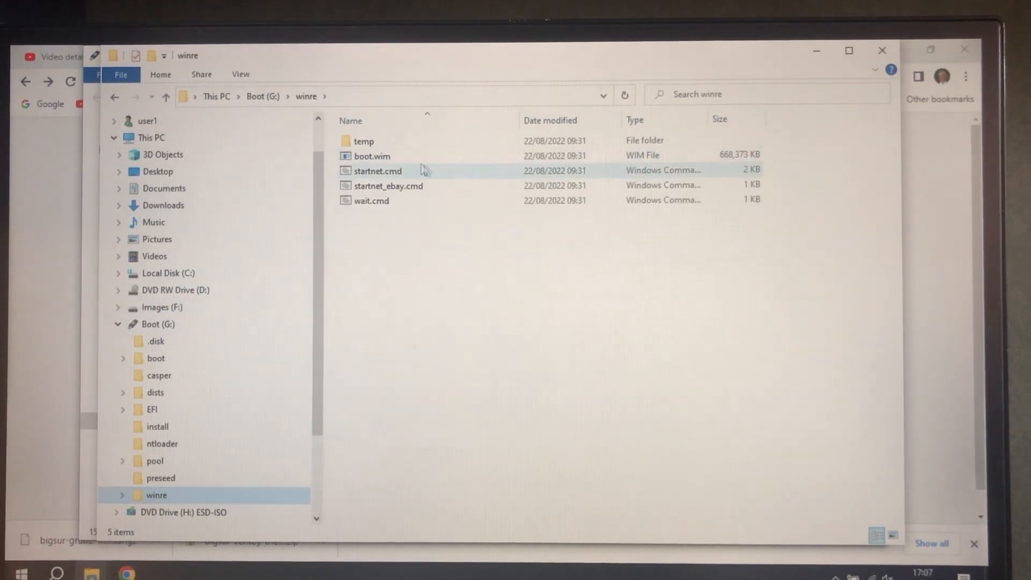
pyautogui.click(370, 156)
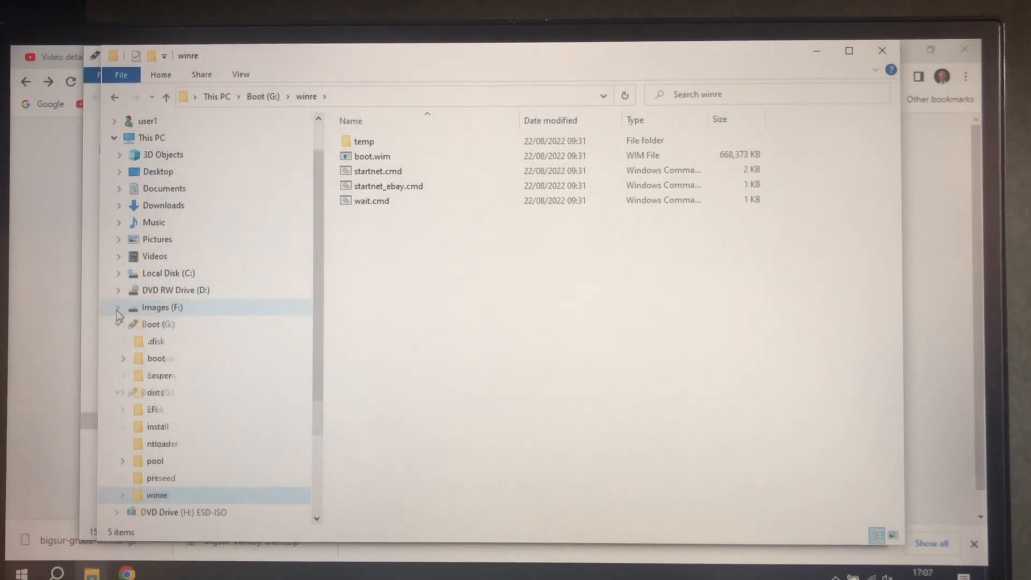
pyautogui.click(118, 307)
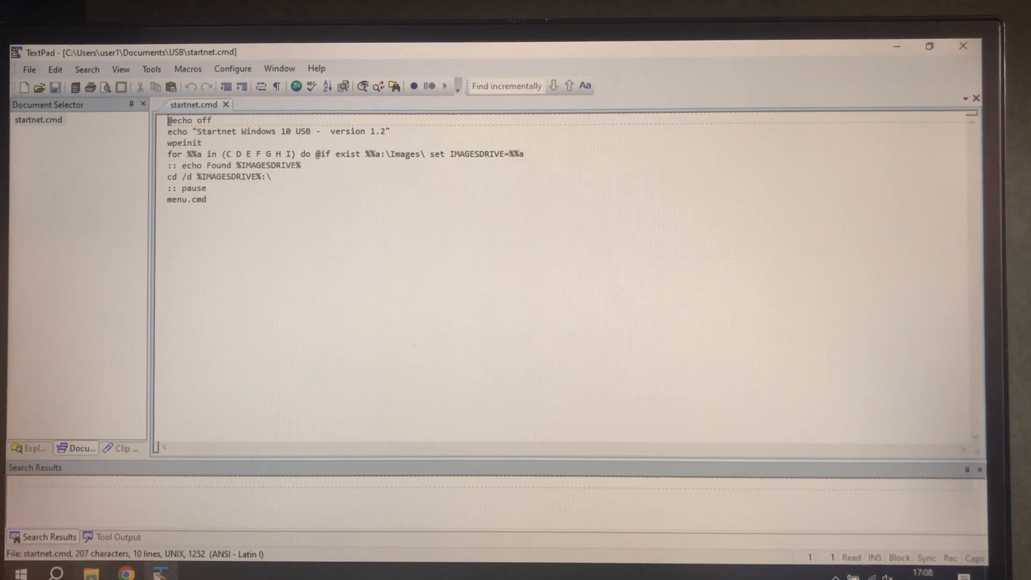
pyautogui.moveTo(90, 572)
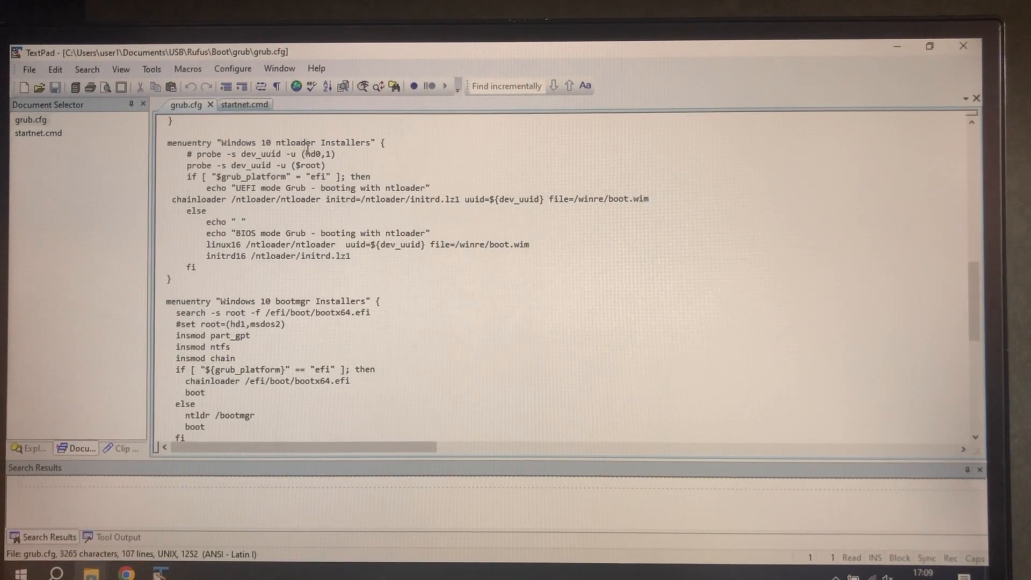
pyautogui.moveTo(277, 143); pyautogui.dragTo(370, 143)
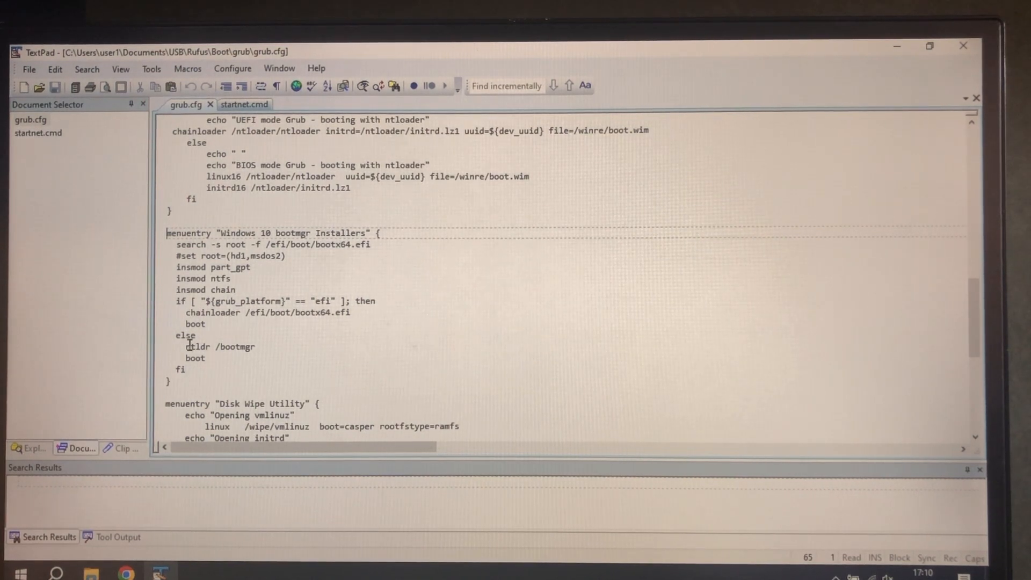
pyautogui.doubleClick(197, 347)
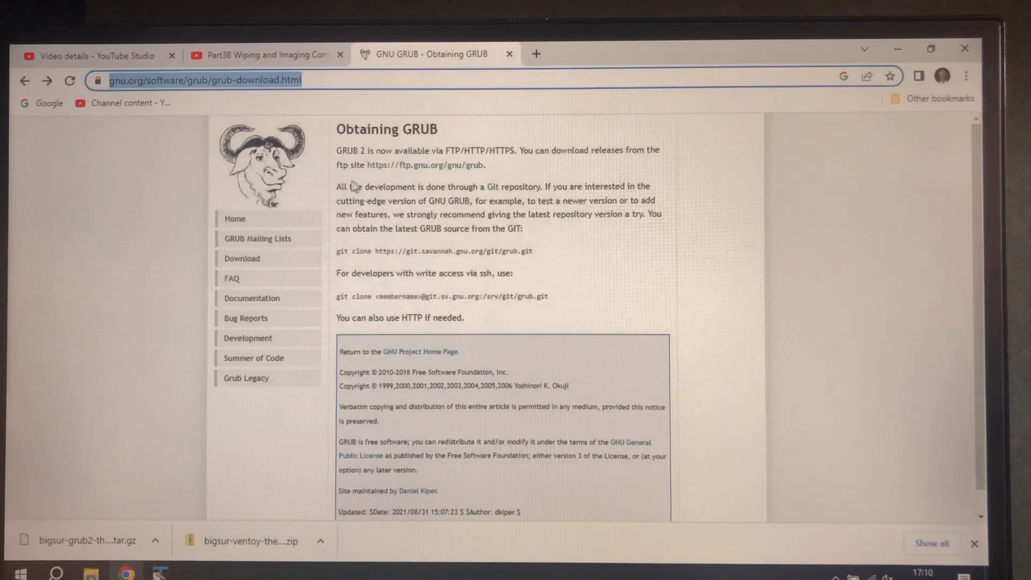
# - Follow the ftp.gnu.org/gnu/grub link and scroll down to the grub-2.06 files
pyautogui.click(409, 164)
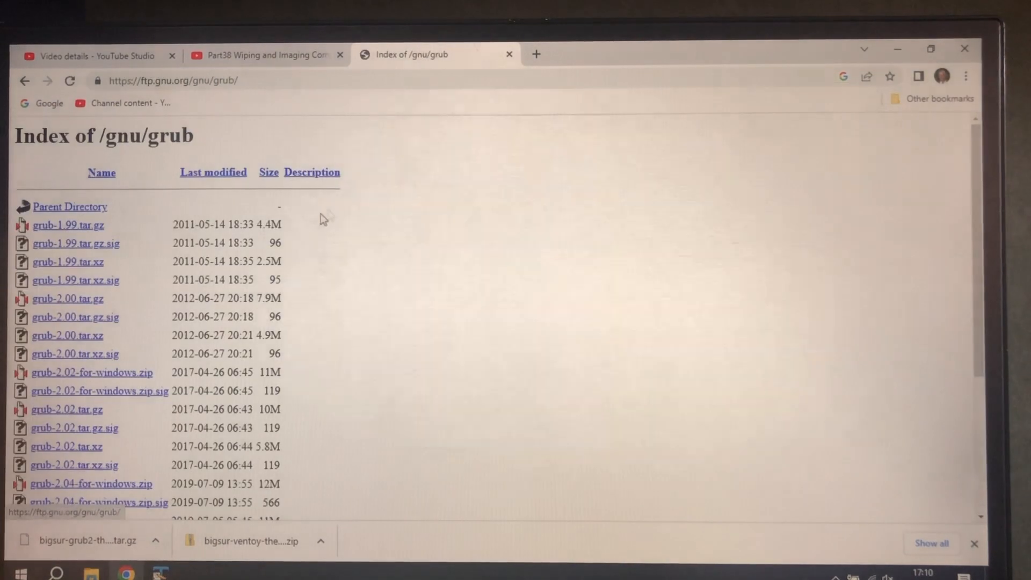
pyautogui.scroll(-3)
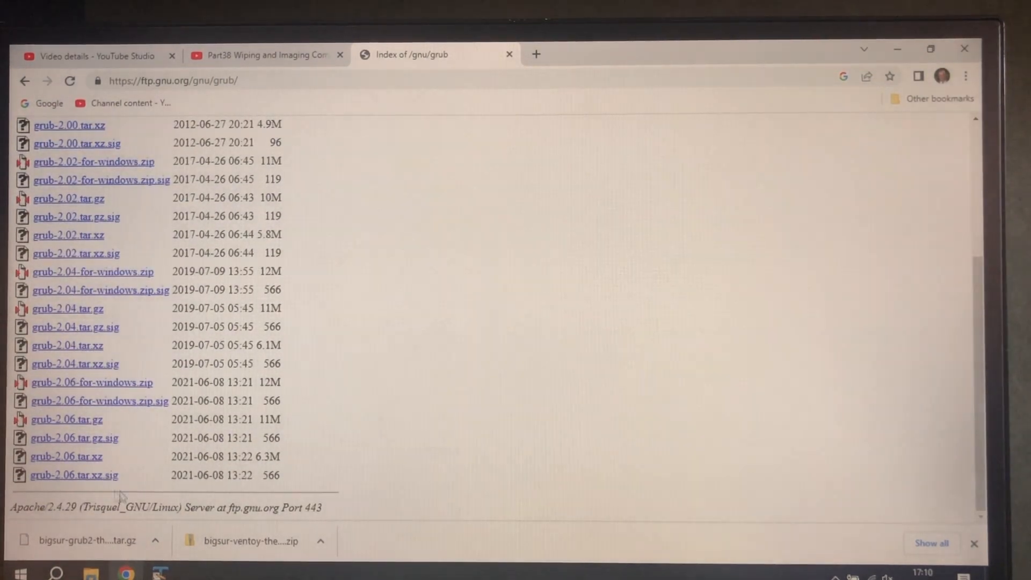
pyautogui.moveTo(151, 425)
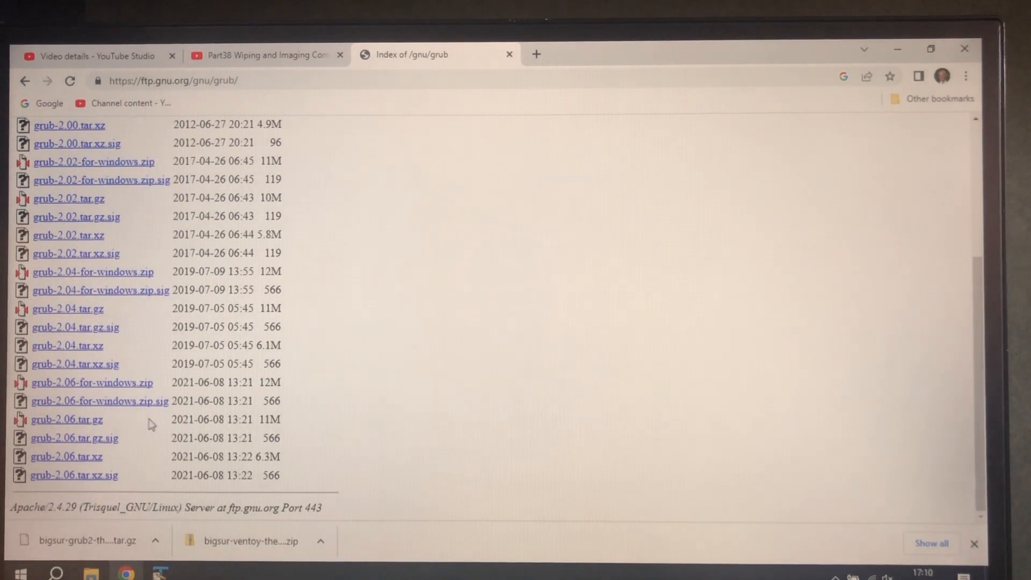
pyautogui.moveTo(314, 422)
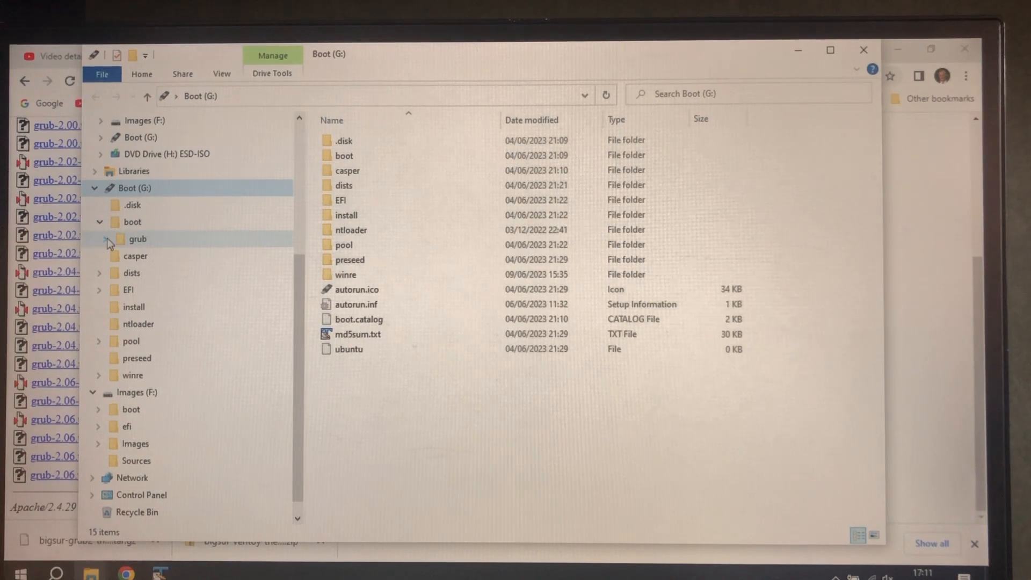
# - Expand boot\grub to reach i386-pc and scroll through its module files
pyautogui.click(99, 239)
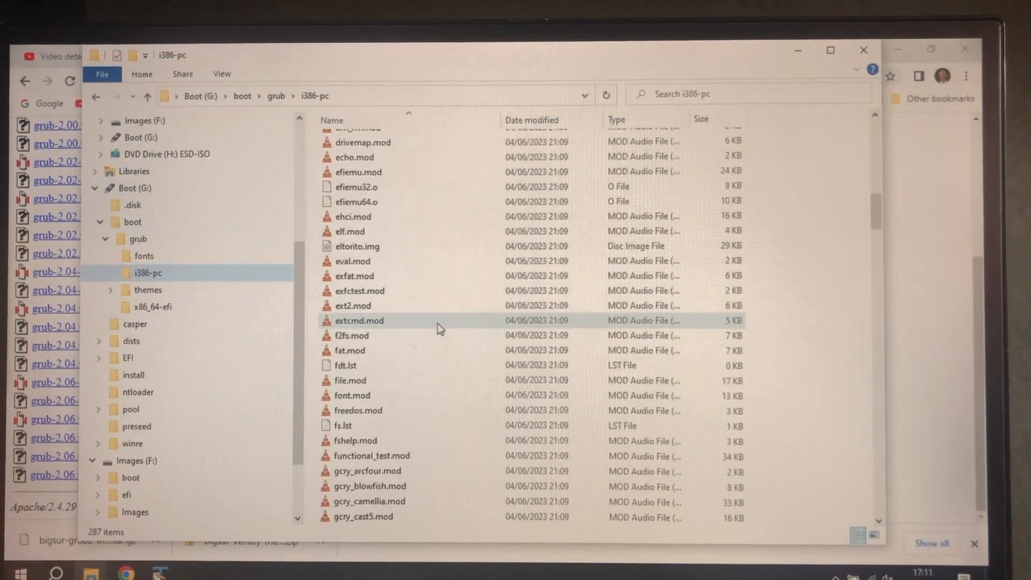
pyautogui.scroll(-3)
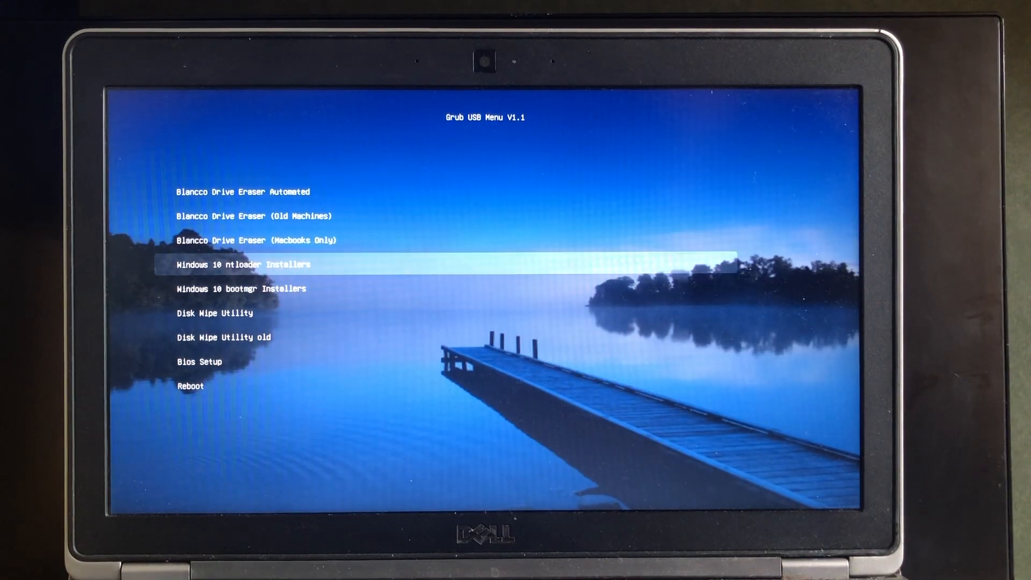
# - Launch the Windows 10 ntloader Installers entry from the Grub USB Menu
pyautogui.press('enter')
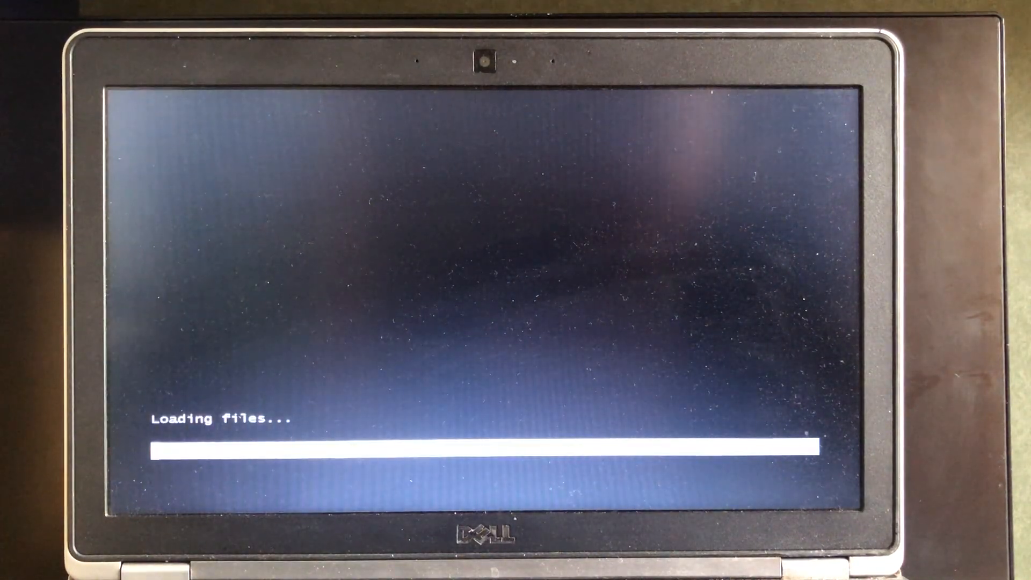